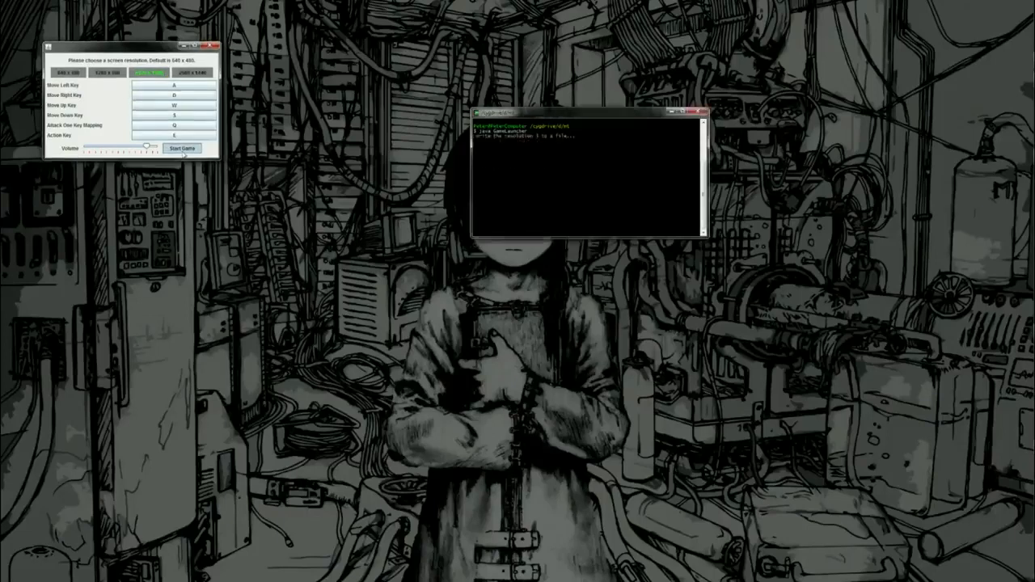
Start the game from the settings dialog and dismiss The Mirror tutorial tip.
{"action": "left_click", "coordinate": [184, 148]}
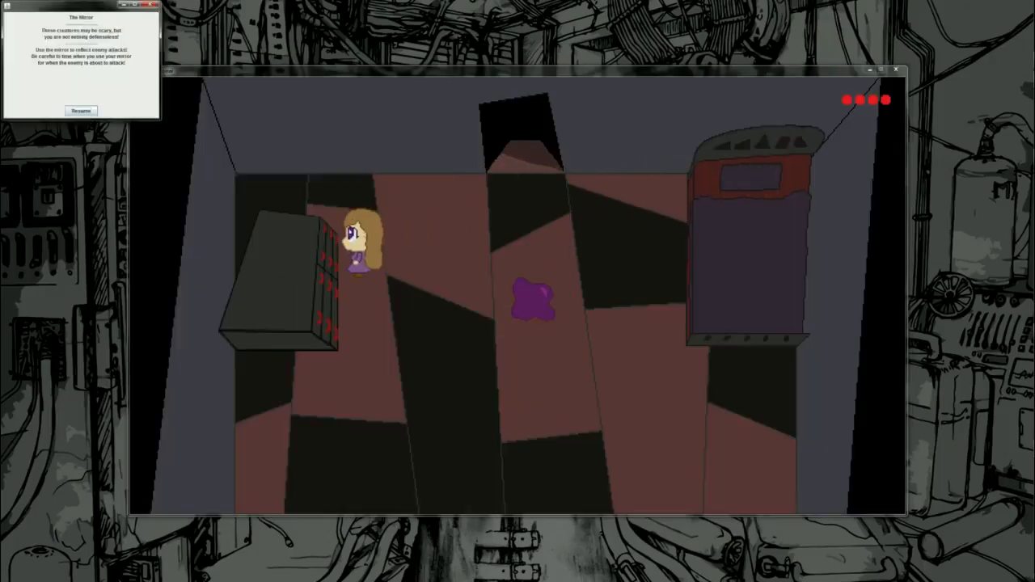
{"action": "left_click", "coordinate": [80, 111]}
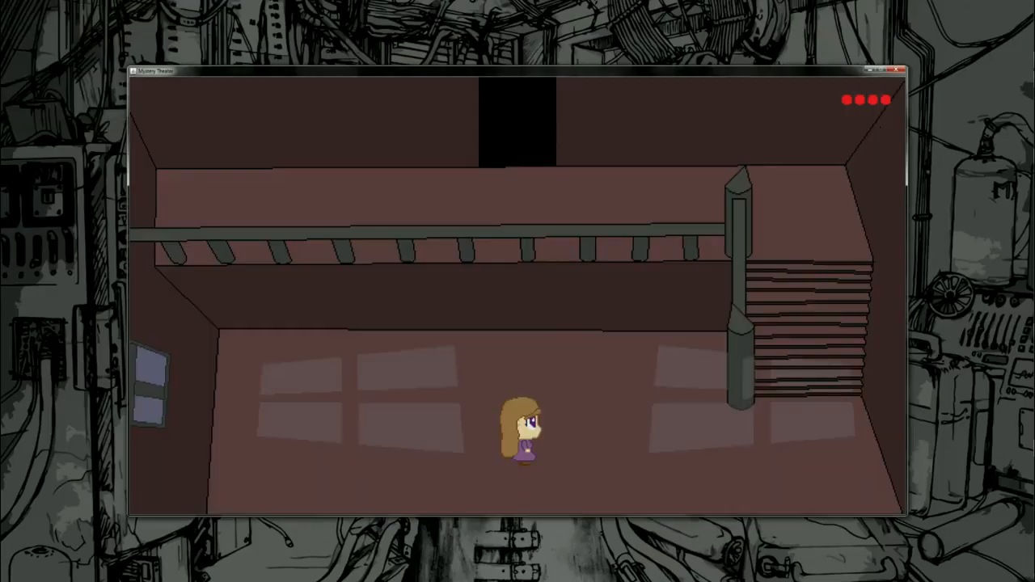